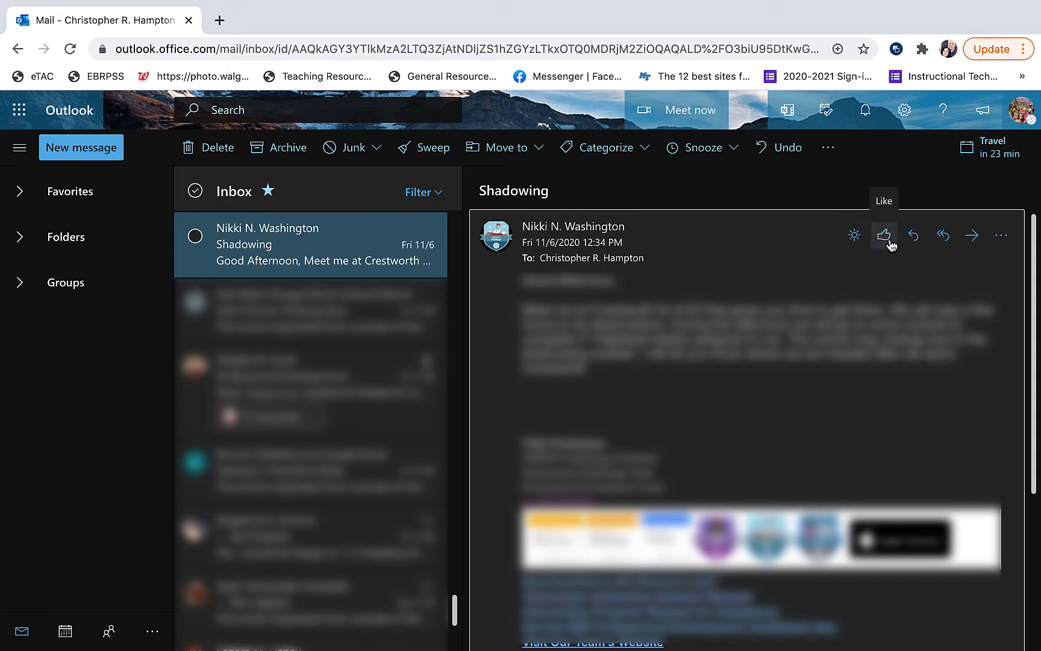
# - Give the Shadowing email in the inbox a thumbs-up Like
pyautogui.click(884, 234)
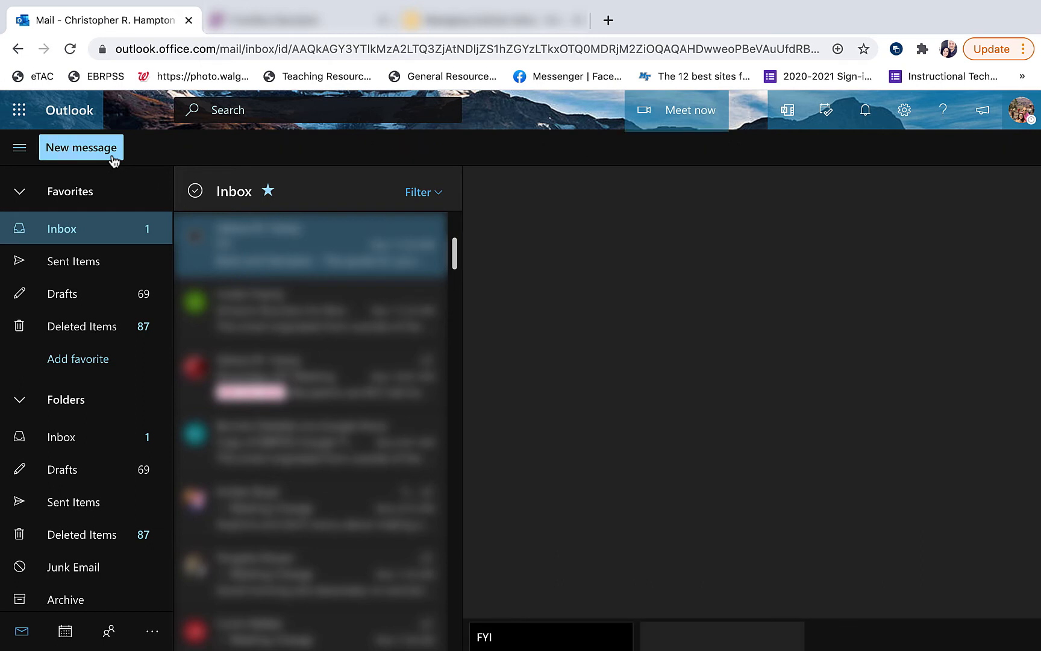
pyautogui.click(80, 147)
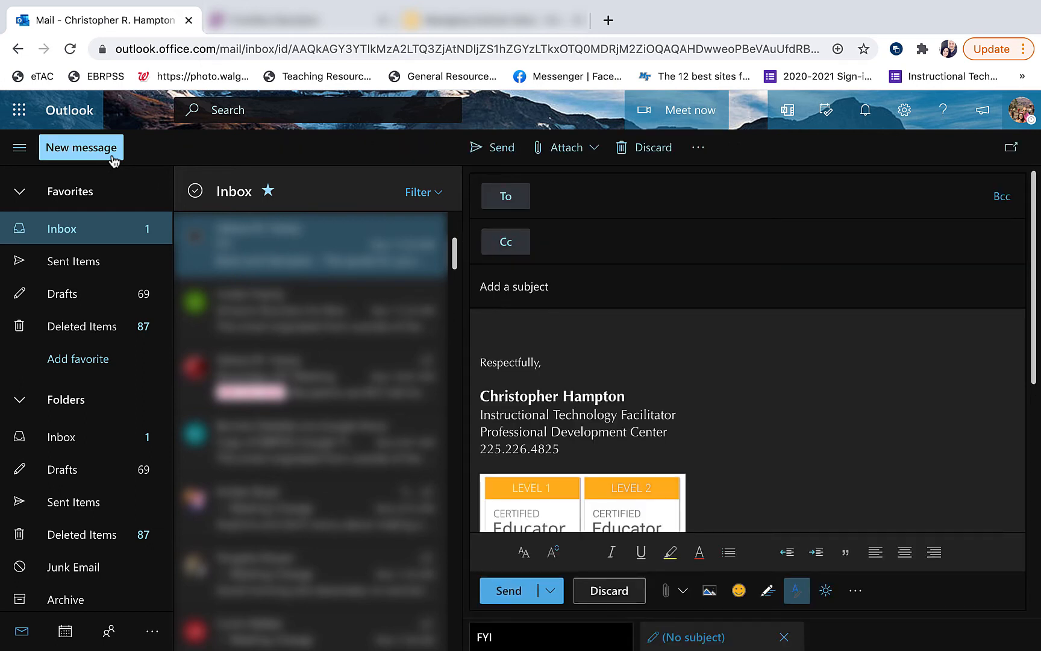
pyautogui.write('britt')
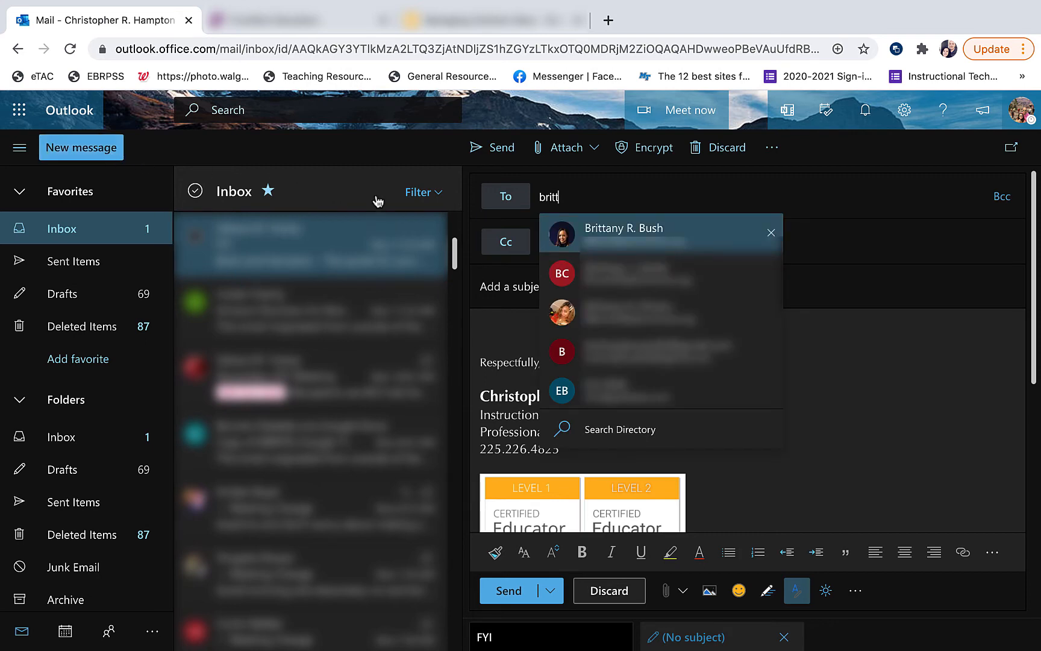
pyautogui.click(622, 228)
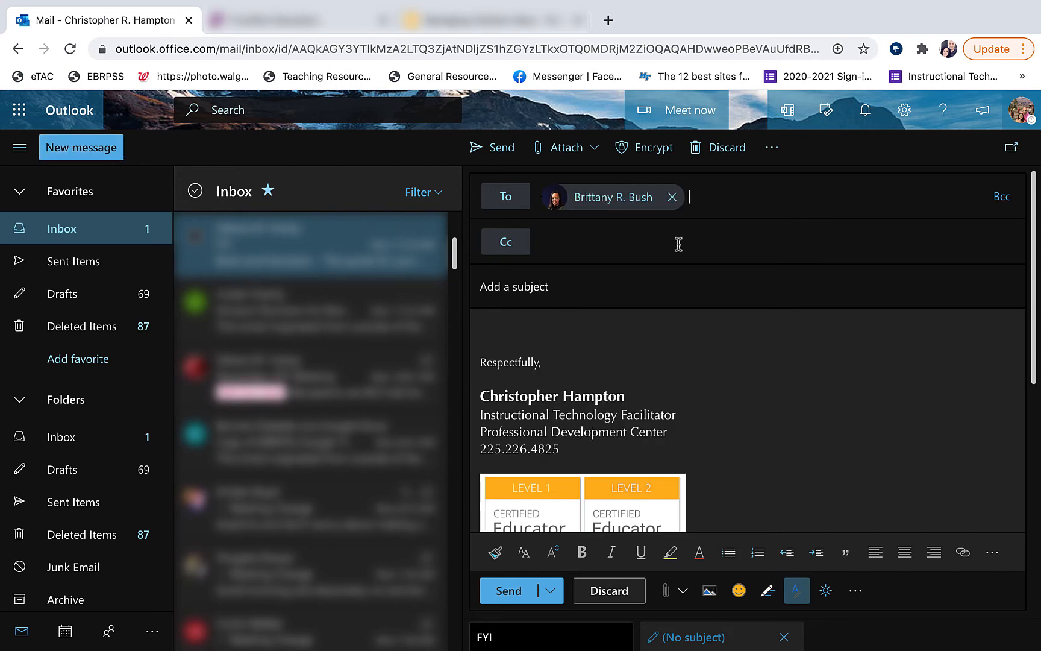
pyautogui.write('Tes')
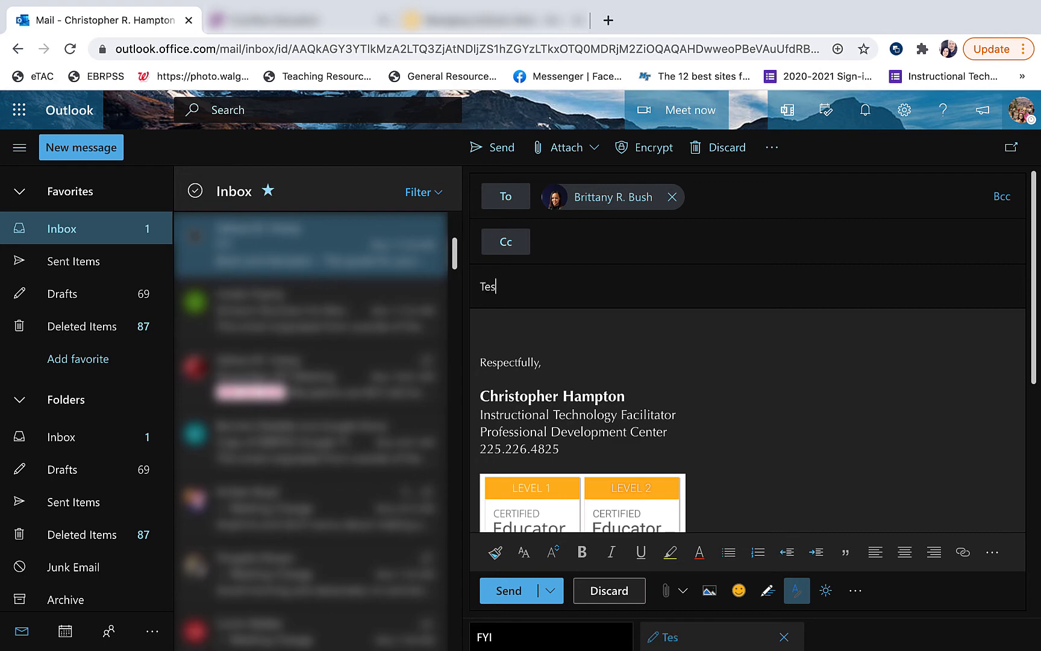
pyautogui.write('t')
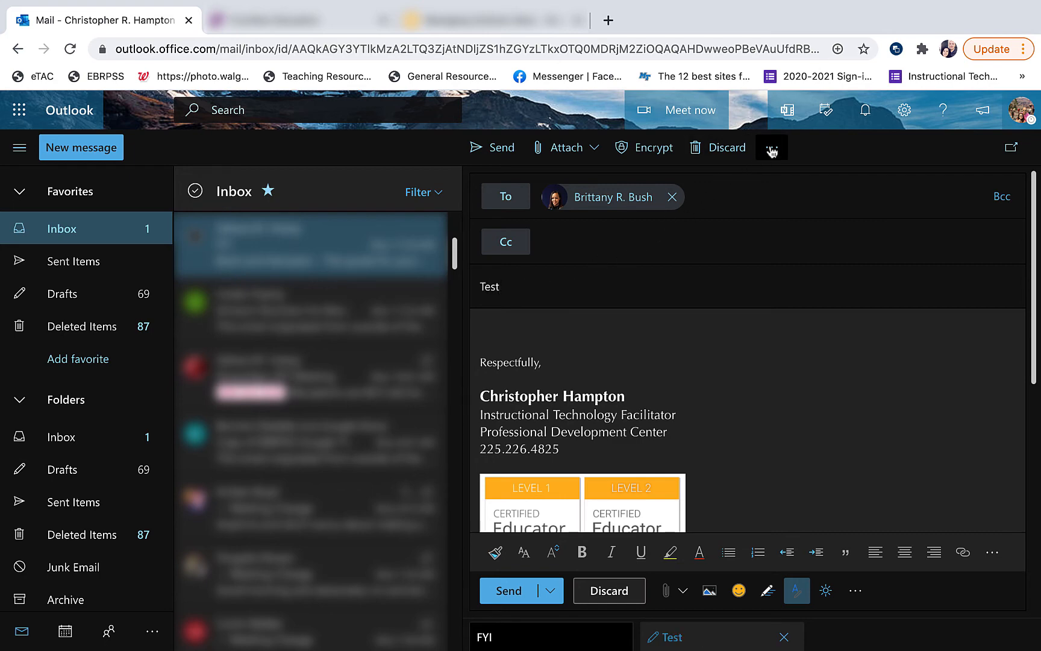
# - Turn on 'Request a read receipt' in the Test email's message options
pyautogui.click(770, 147)
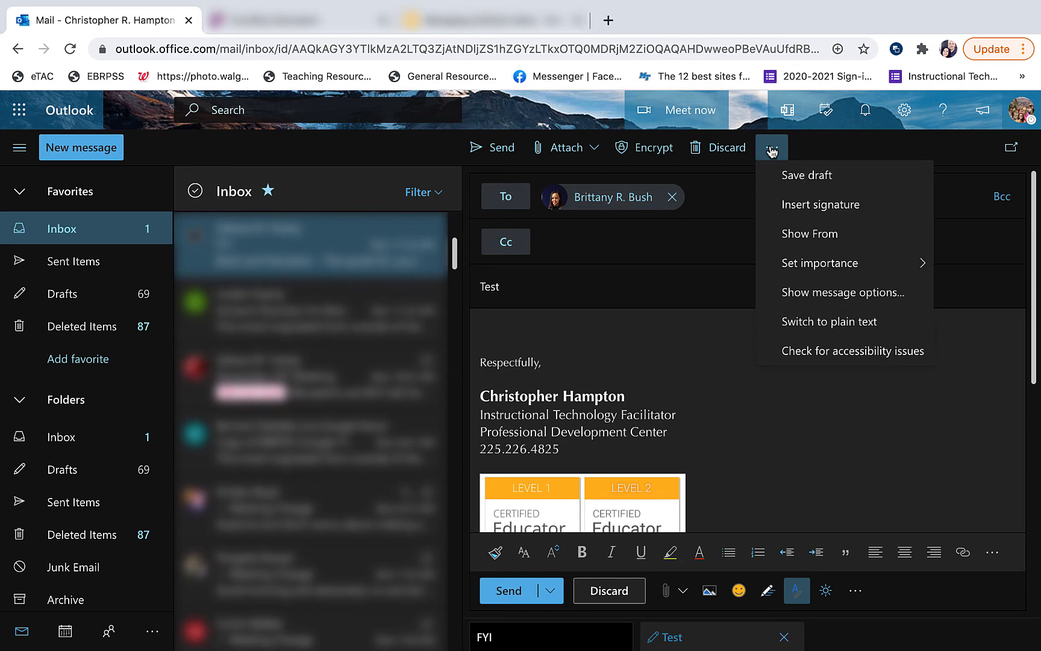
pyautogui.moveTo(842, 292)
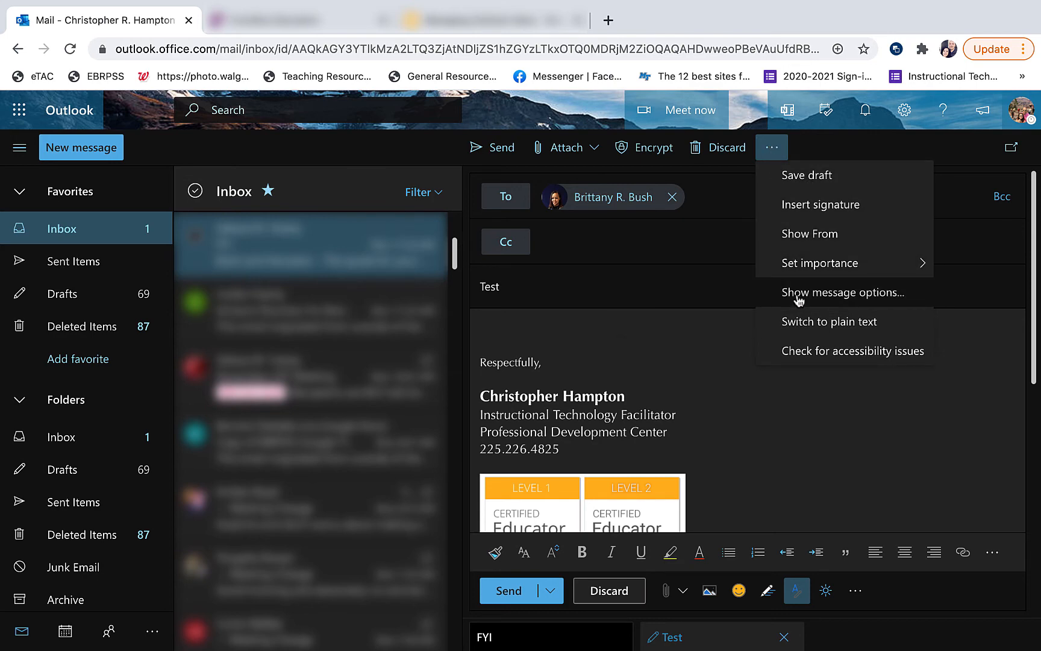
pyautogui.click(843, 292)
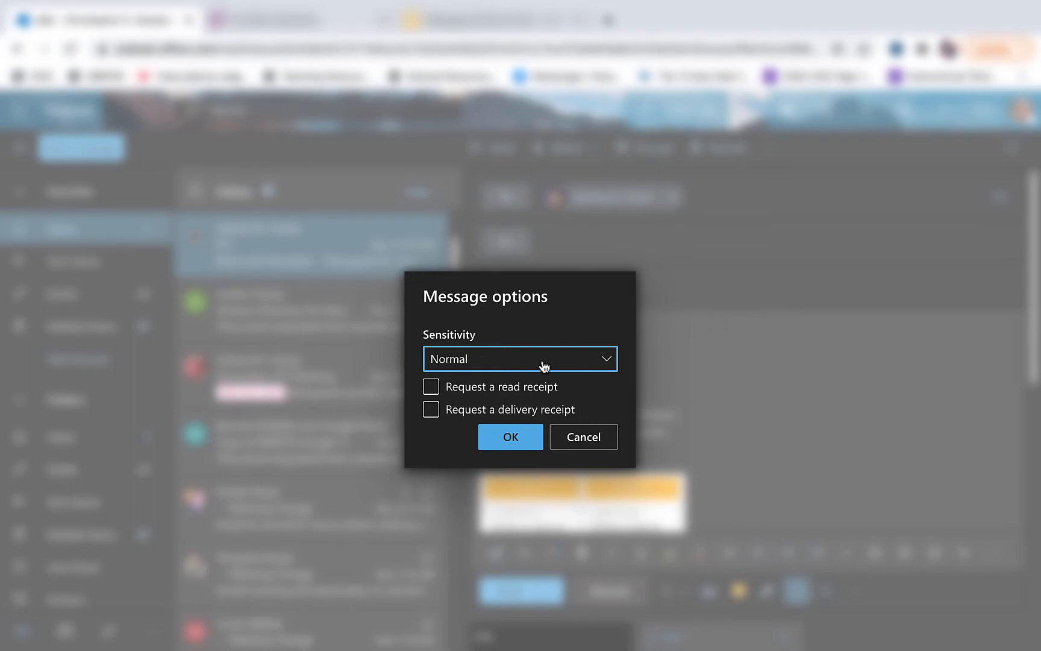
pyautogui.click(430, 386)
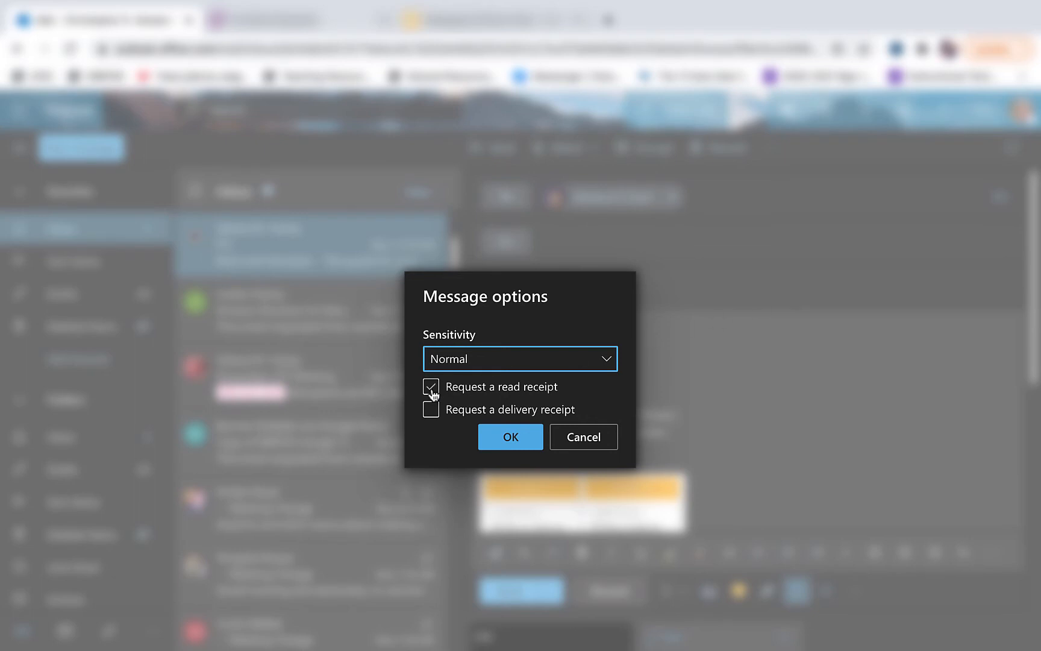
pyautogui.click(430, 386)
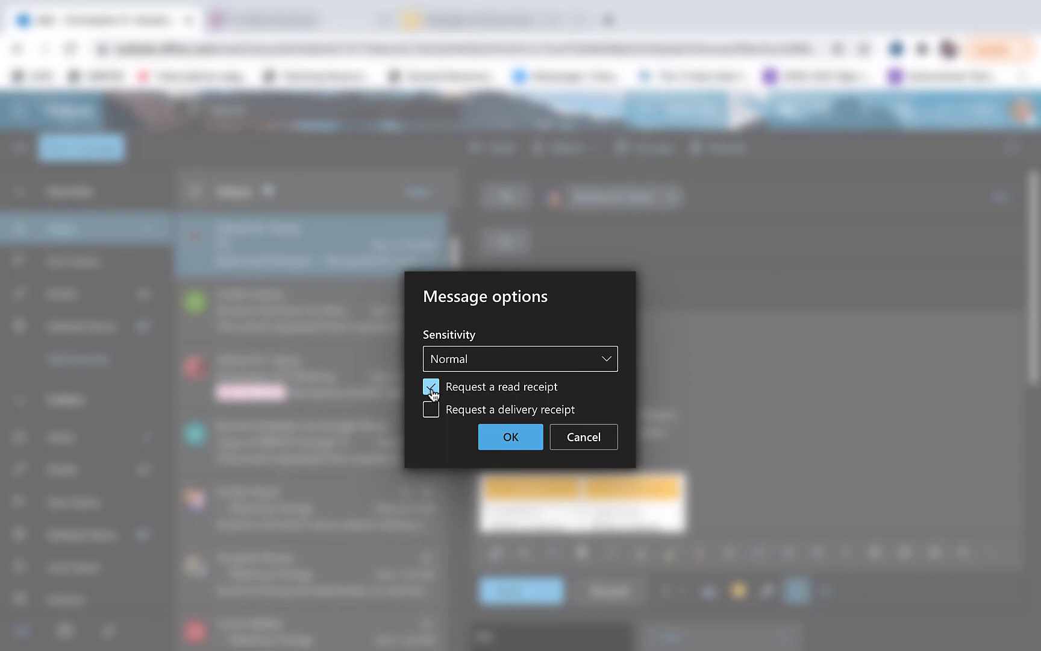
pyautogui.click(509, 436)
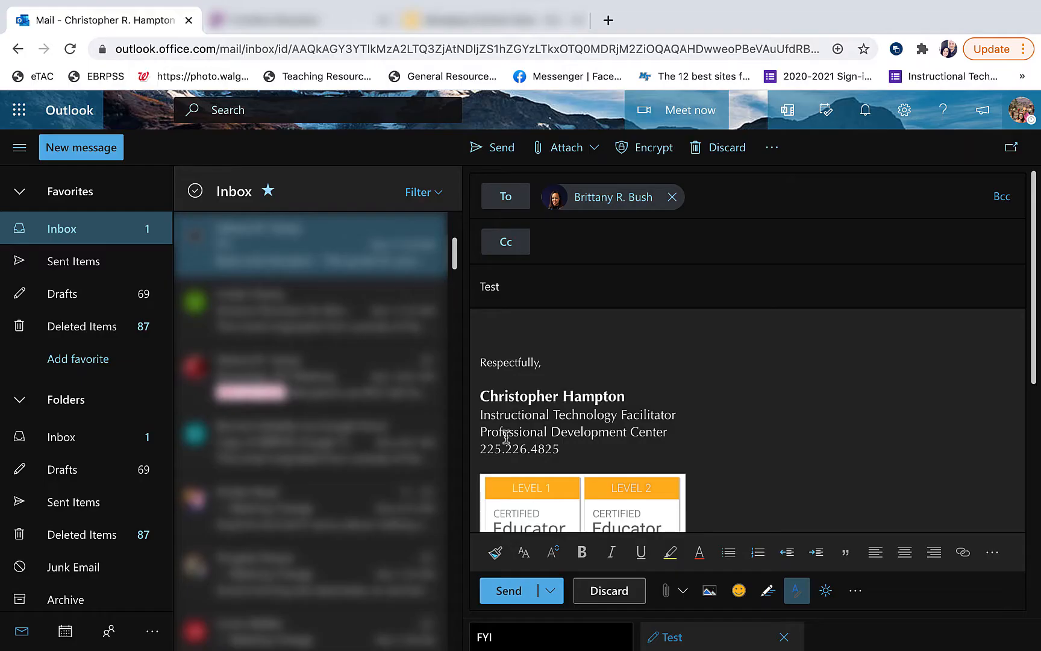